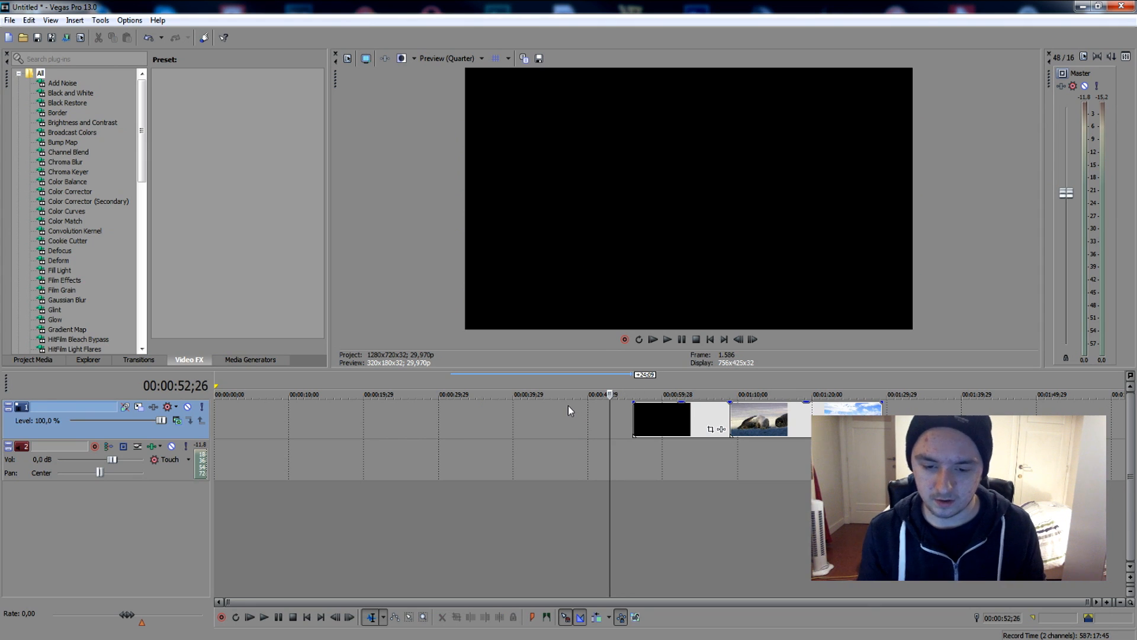
Ctrl-click the remaining video clip to add it to the selection
{"action": "left_click", "coordinate": [569, 394]}
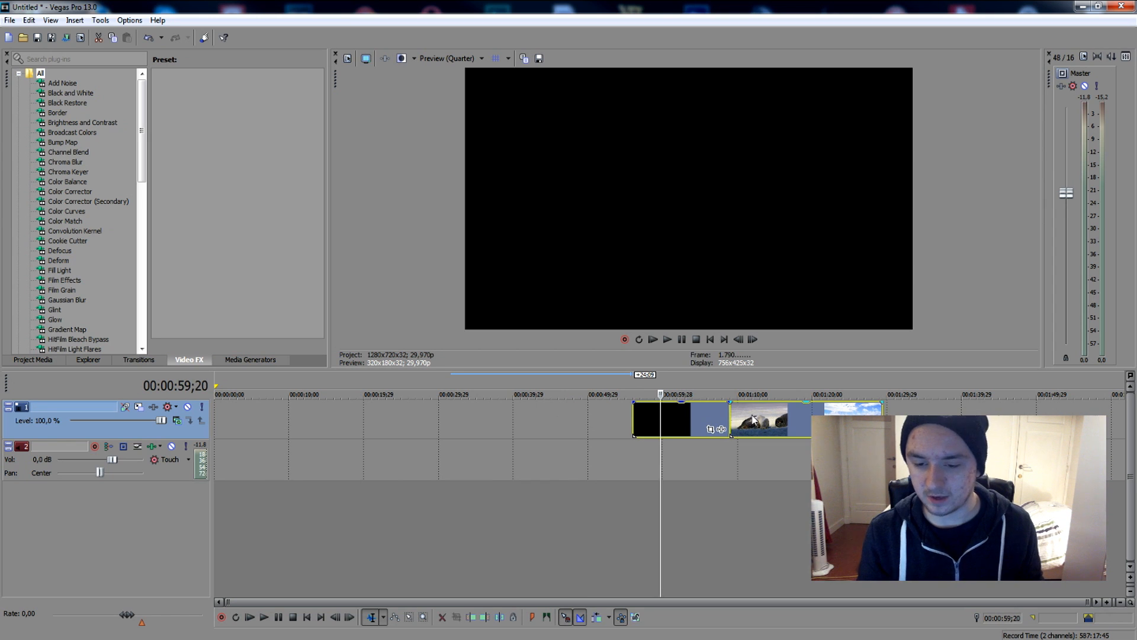
Group the selected clips via Group > Create New, then move the group earlier
{"action": "right_click", "coordinate": [758, 419]}
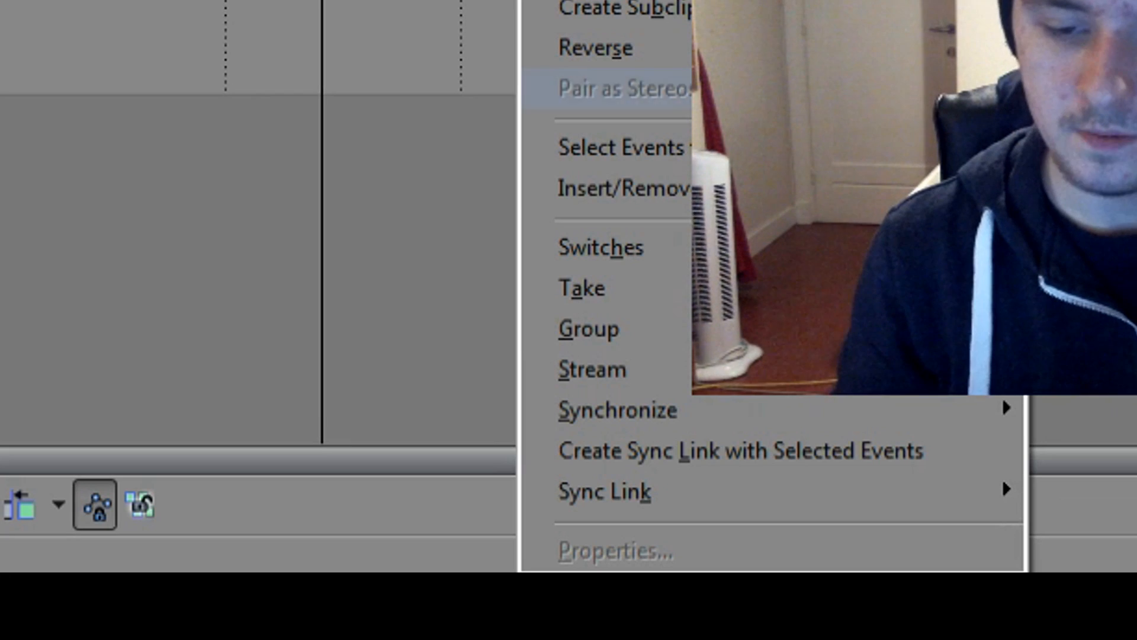
{"action": "mouse_move", "coordinate": [588, 329]}
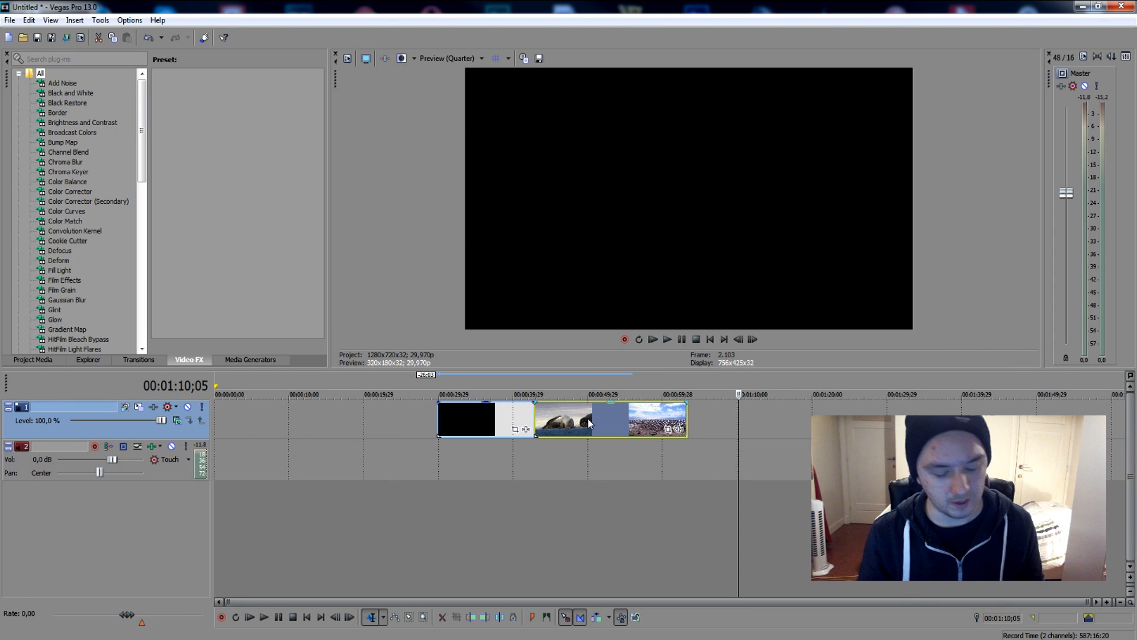
{"action": "left_click", "coordinate": [545, 394]}
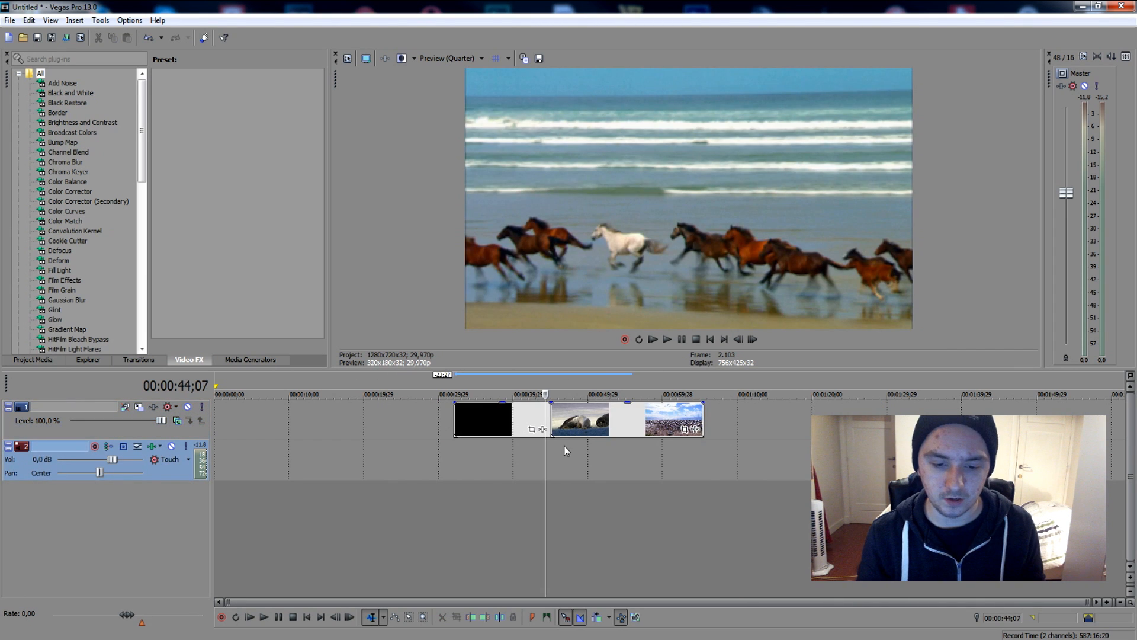